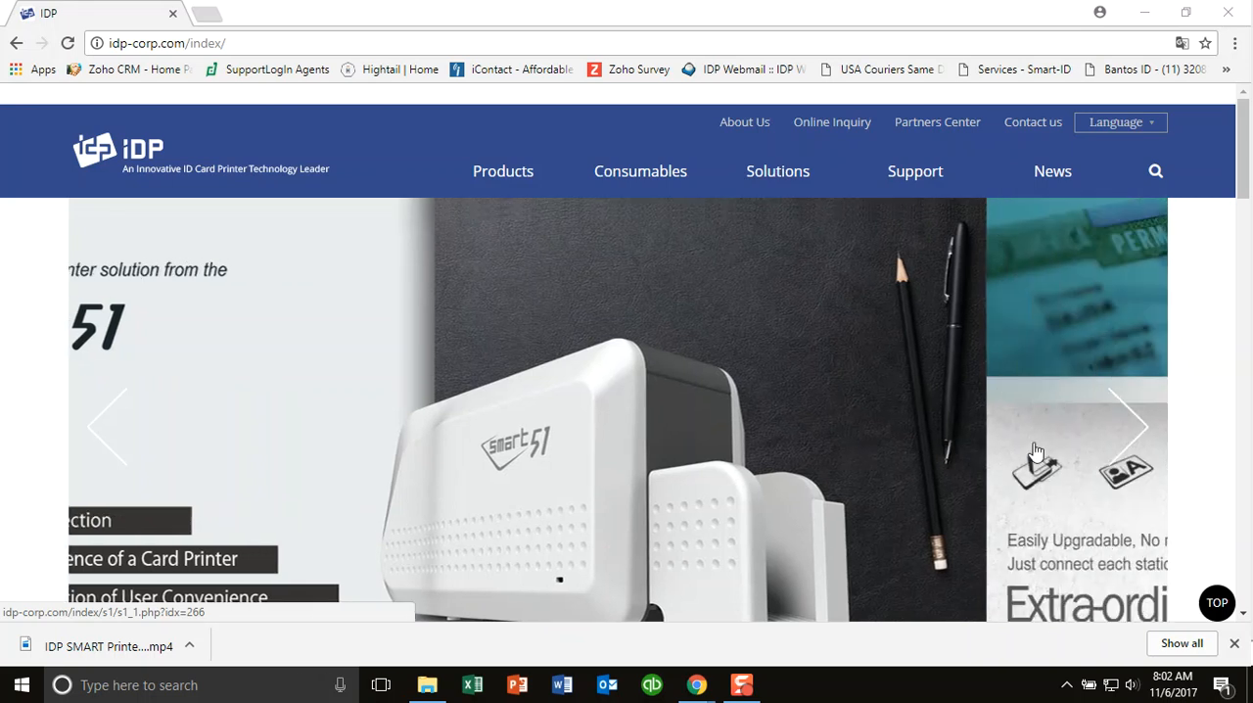
Browse IDP's Support > Download page to the Installation CD list with the SMART-30 & 50 Installation CD.
{"action": "left_click", "coordinate": [1131, 425]}
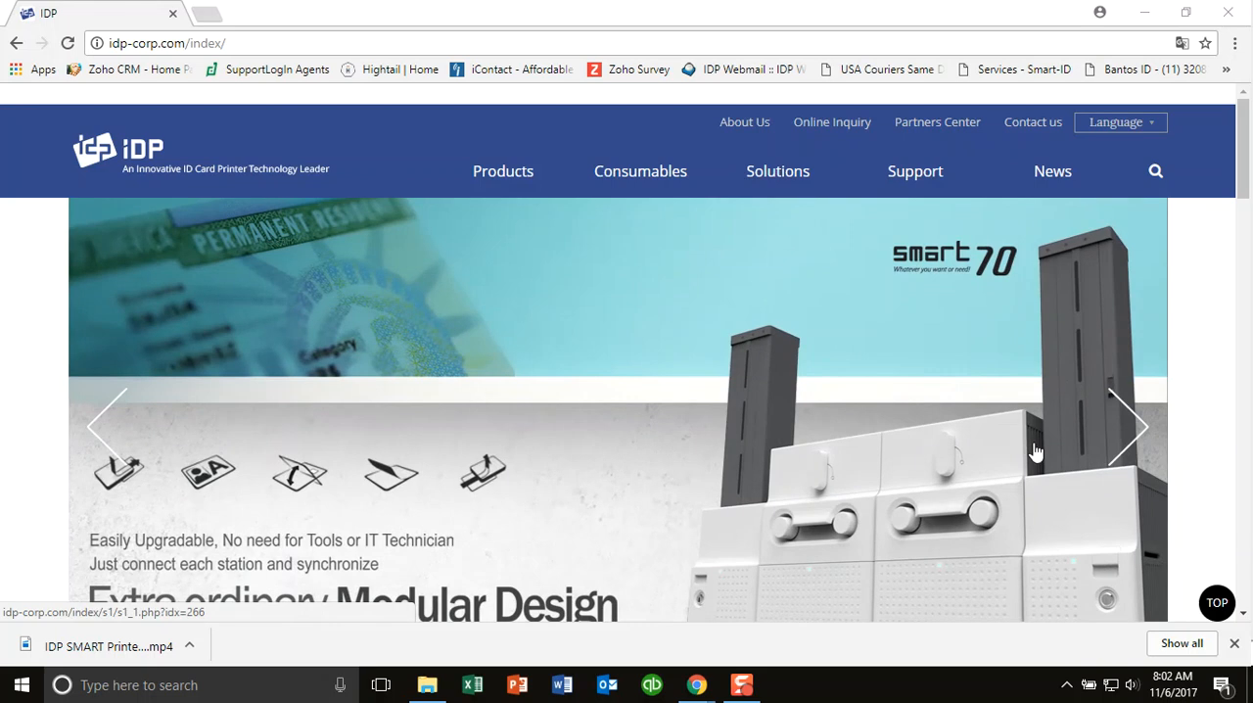
{"action": "mouse_move", "coordinate": [916, 173]}
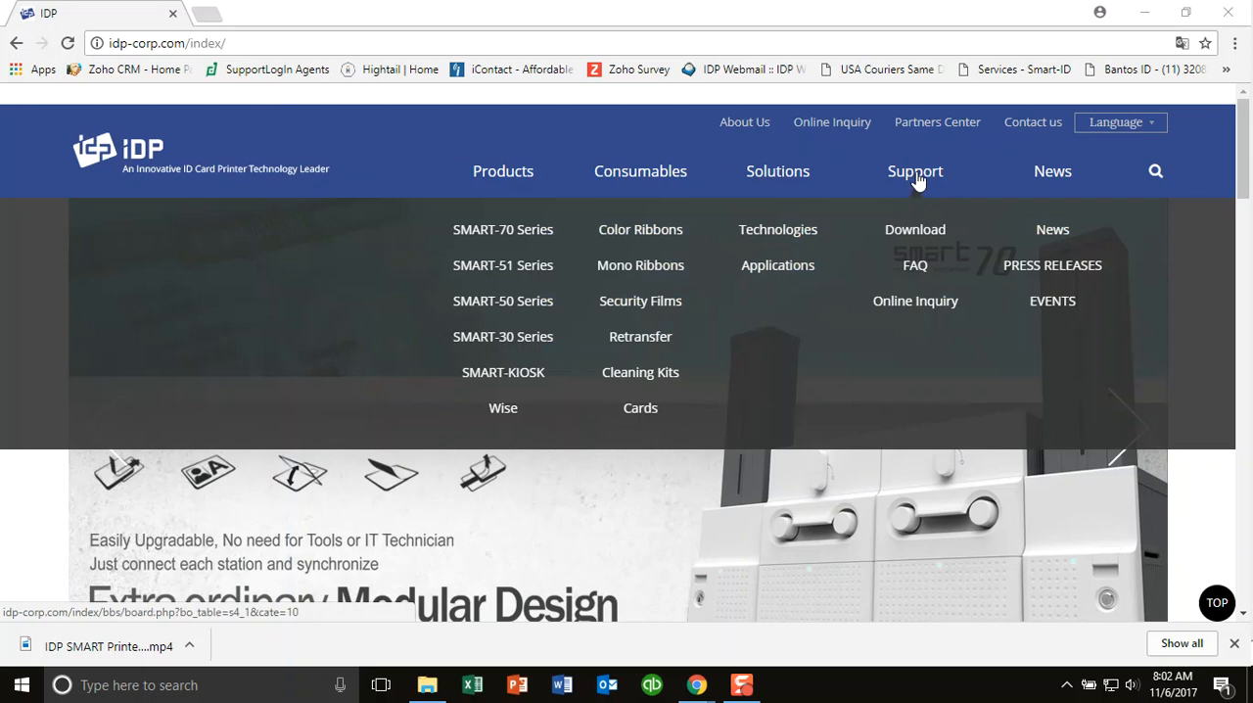
{"action": "mouse_move", "coordinate": [916, 229]}
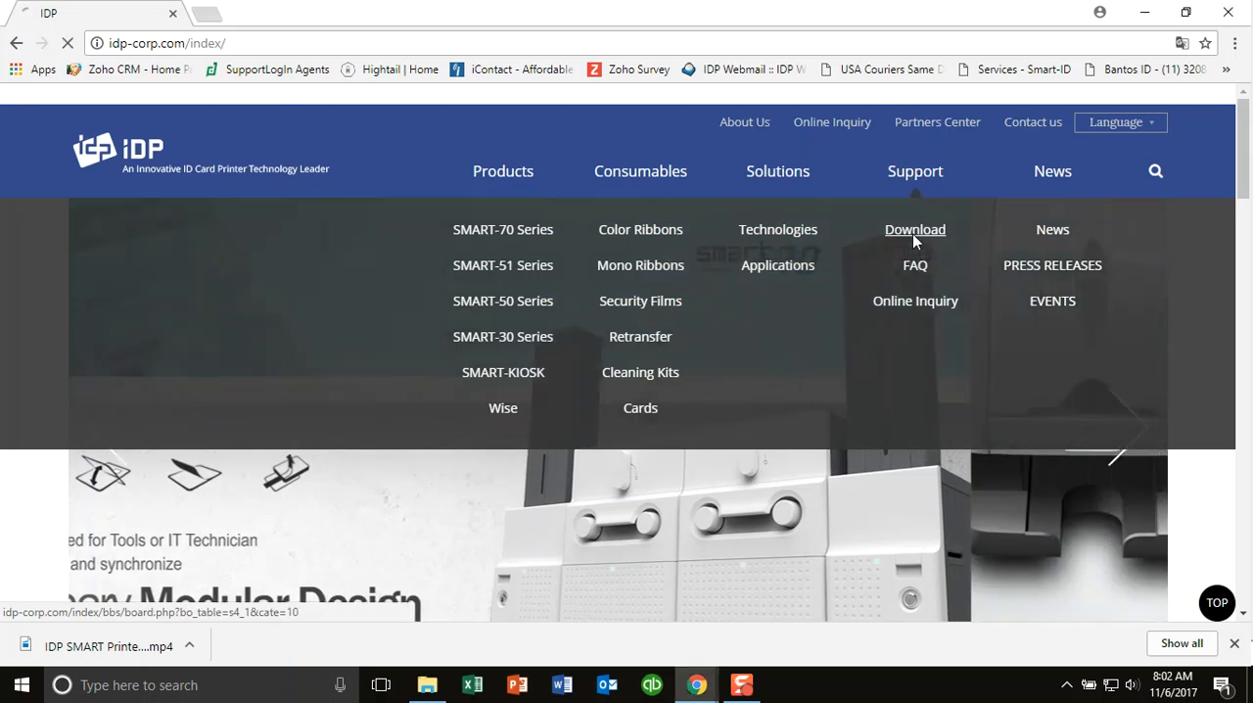
{"action": "left_click", "coordinate": [914, 229]}
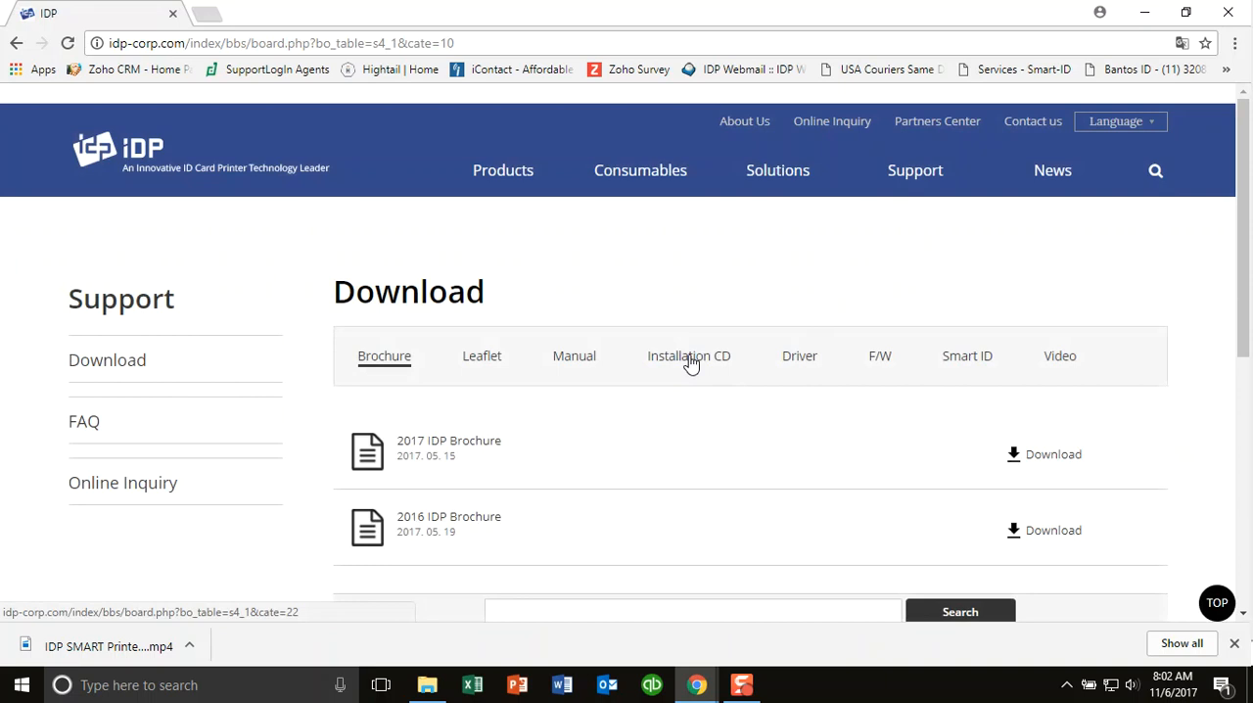
{"action": "left_click", "coordinate": [689, 356]}
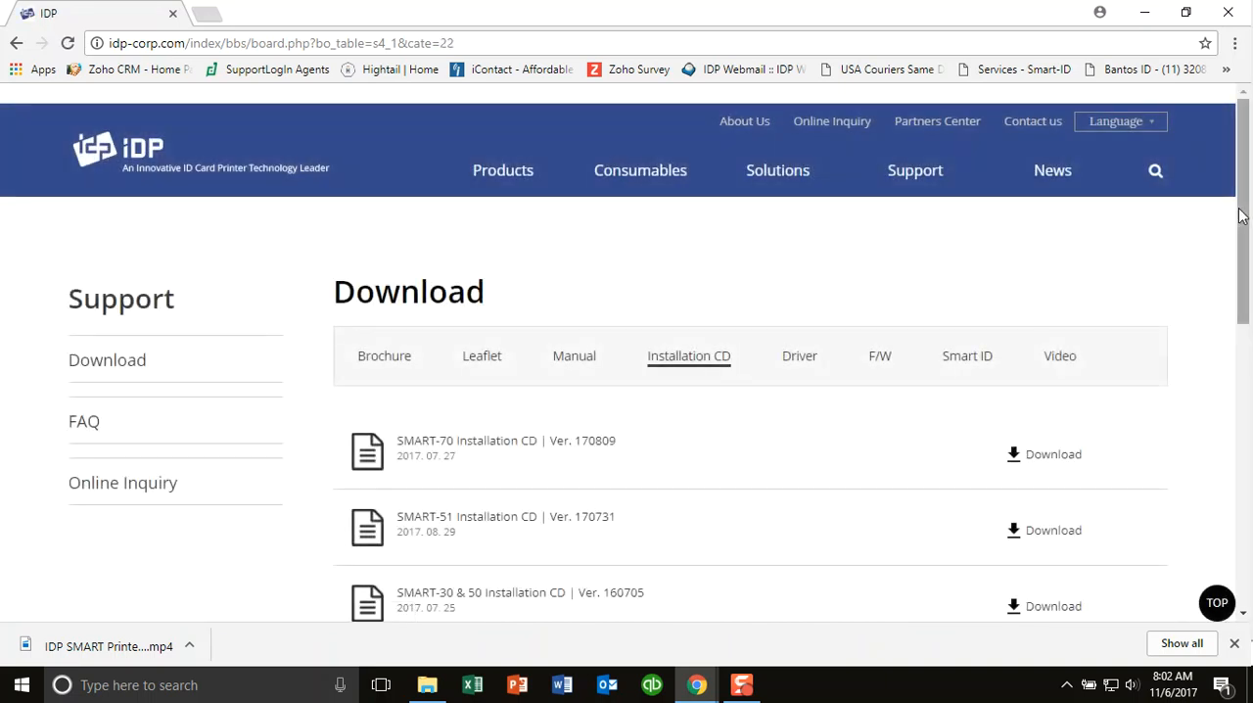
{"action": "scroll", "scroll_direction": "down", "scroll_amount": 3}
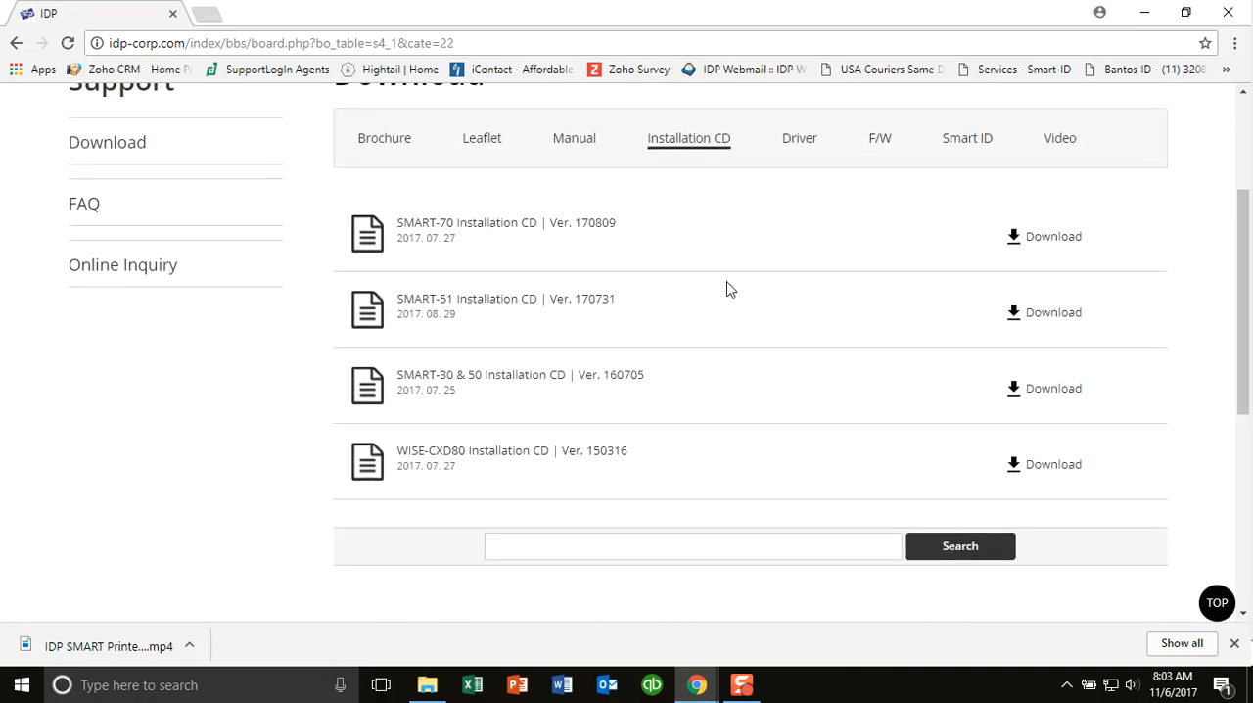
{"action": "mouse_move", "coordinate": [507, 389]}
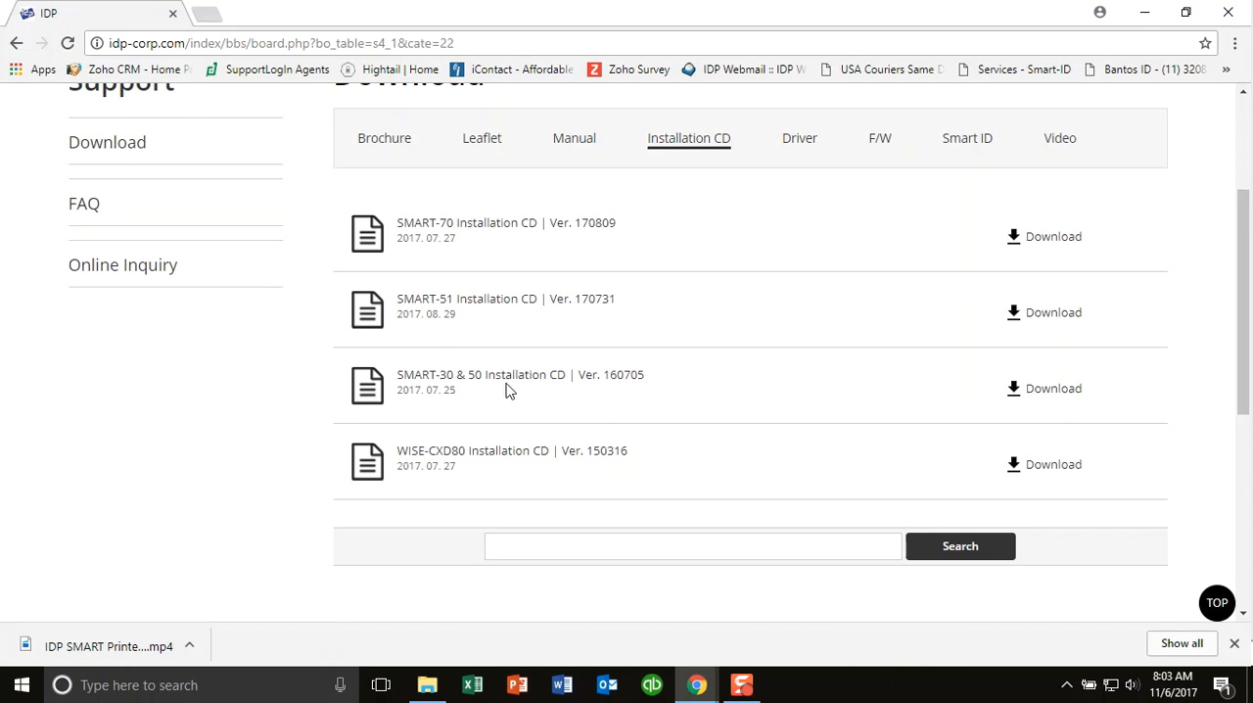
{"action": "mouse_move", "coordinate": [1002, 270]}
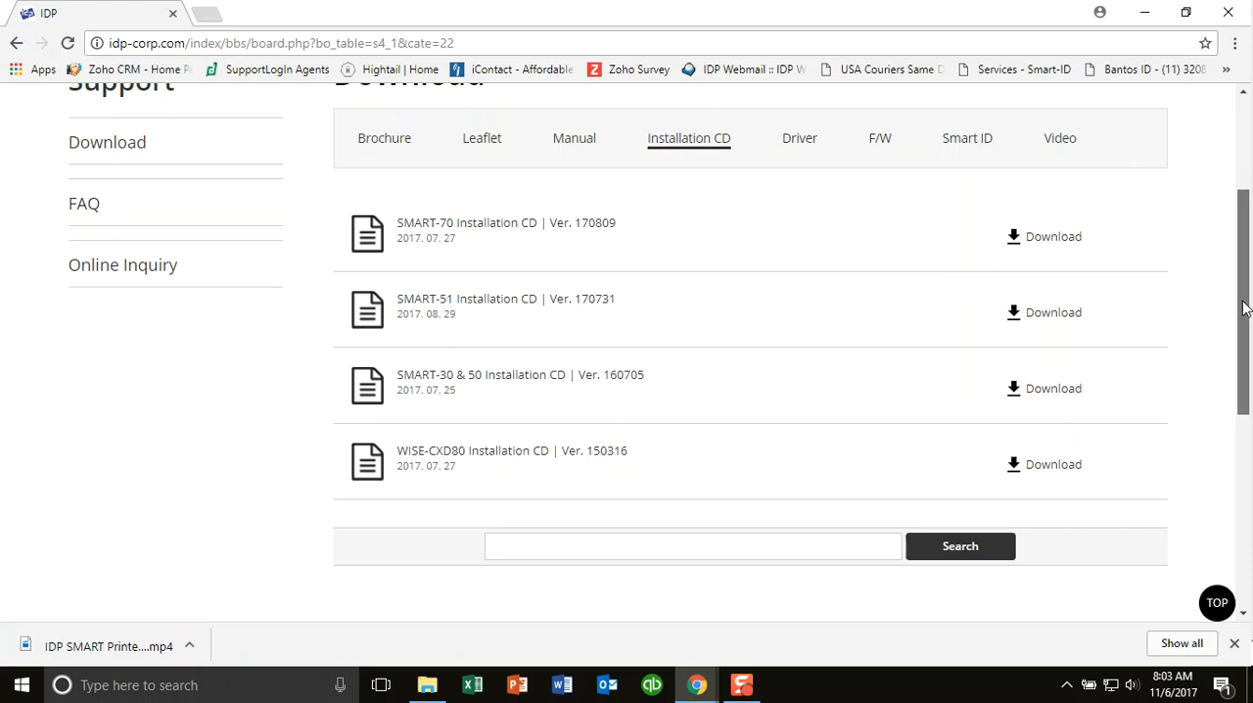
{"action": "scroll", "scroll_direction": "up", "scroll_amount": 3}
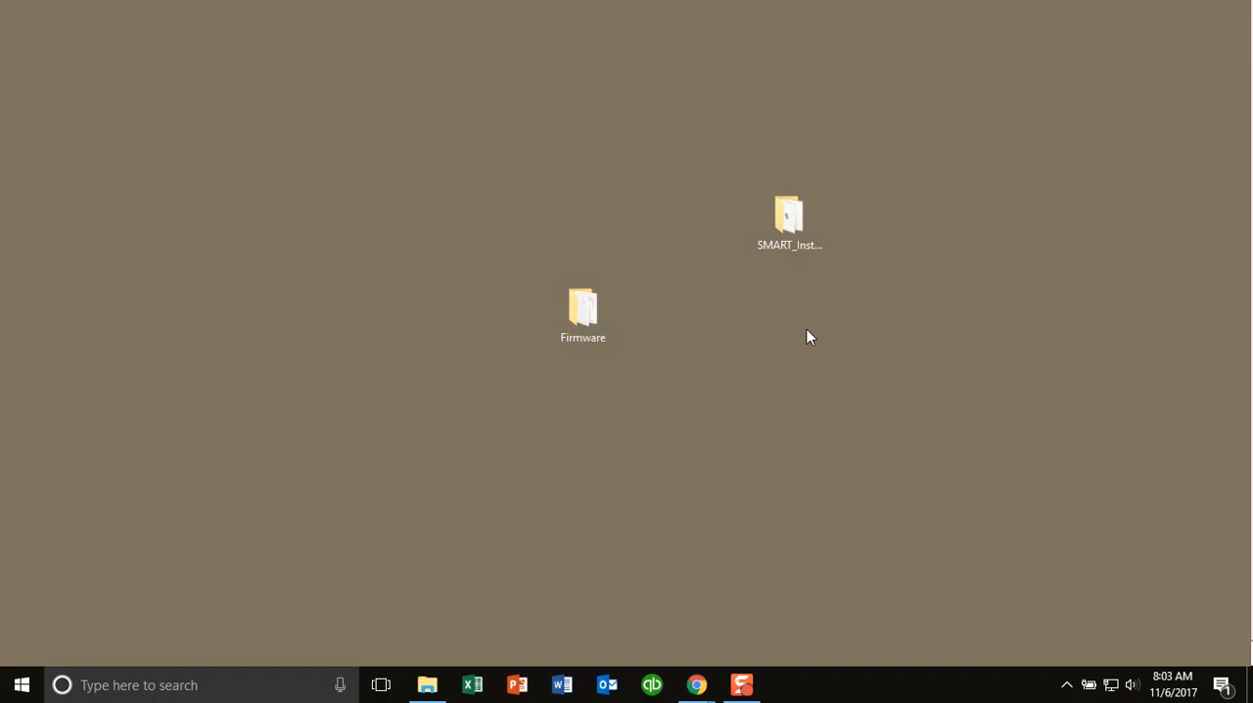
Launch CardPrinterFirmware.exe from SMART_Install_CD_20160705\Utilities, detecting the SMART-50 at 1.10.82.
{"action": "double_click", "coordinate": [788, 215]}
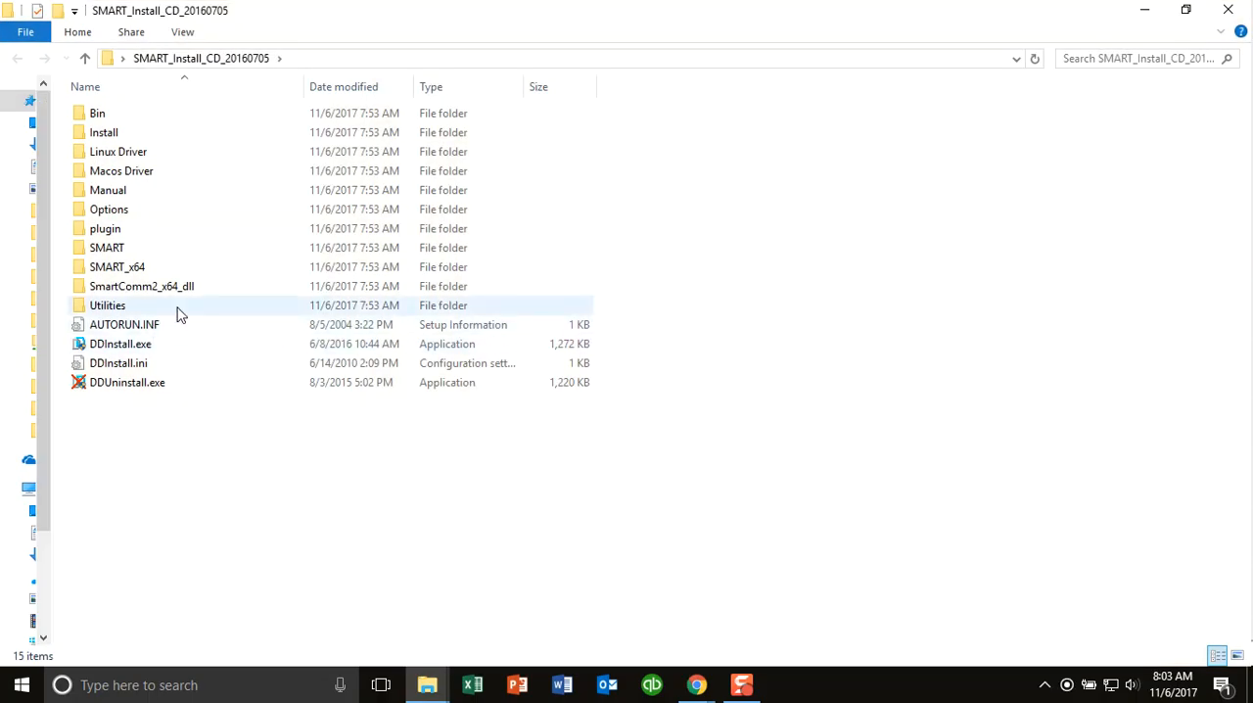
{"action": "mouse_move", "coordinate": [176, 305]}
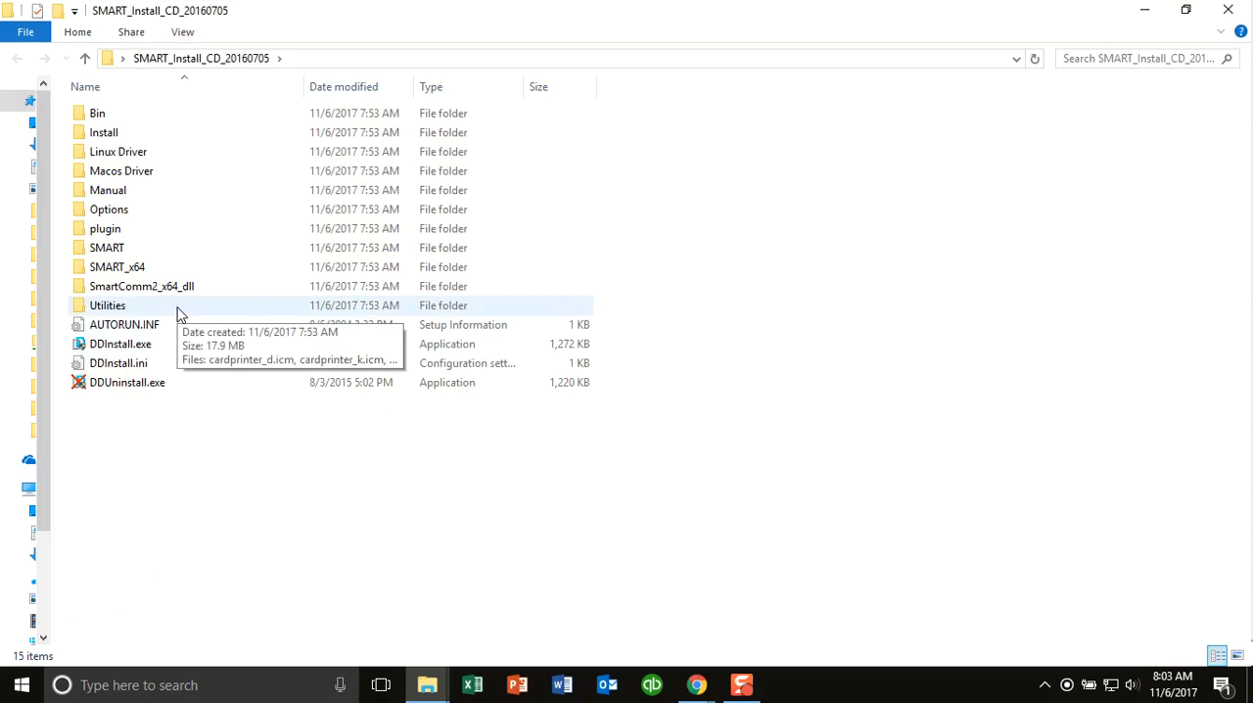
{"action": "double_click", "coordinate": [108, 306]}
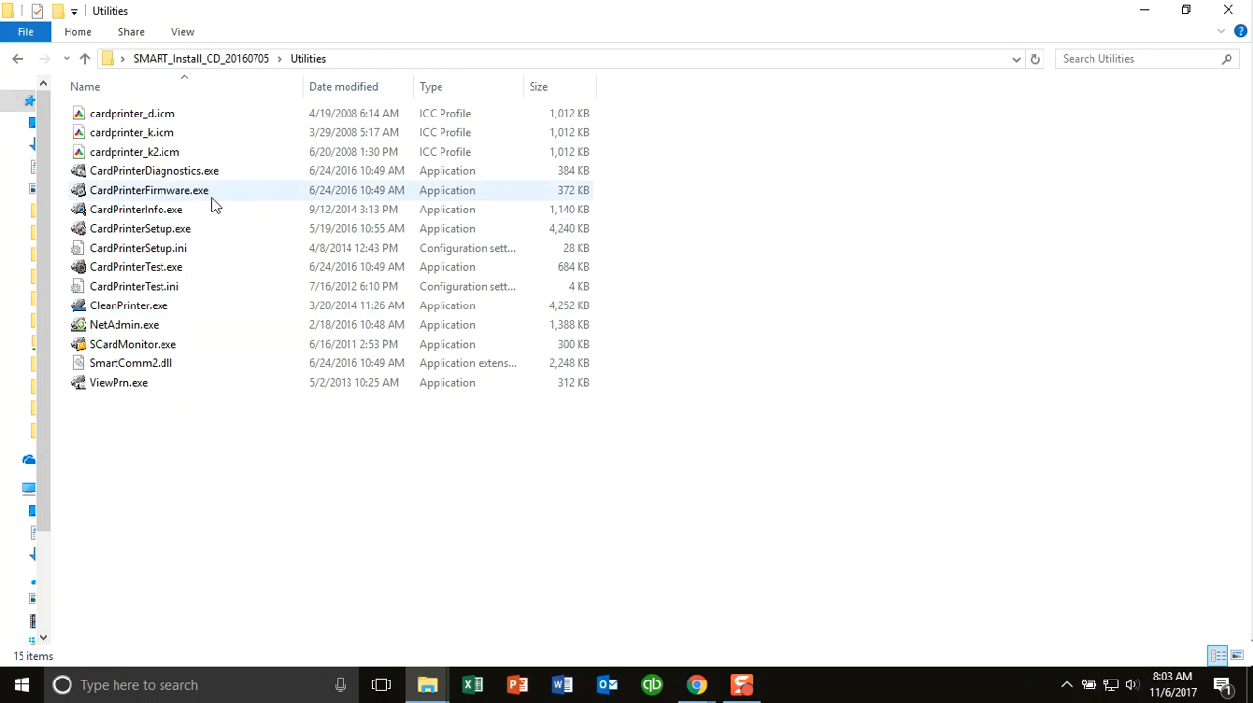
{"action": "mouse_move", "coordinate": [235, 190]}
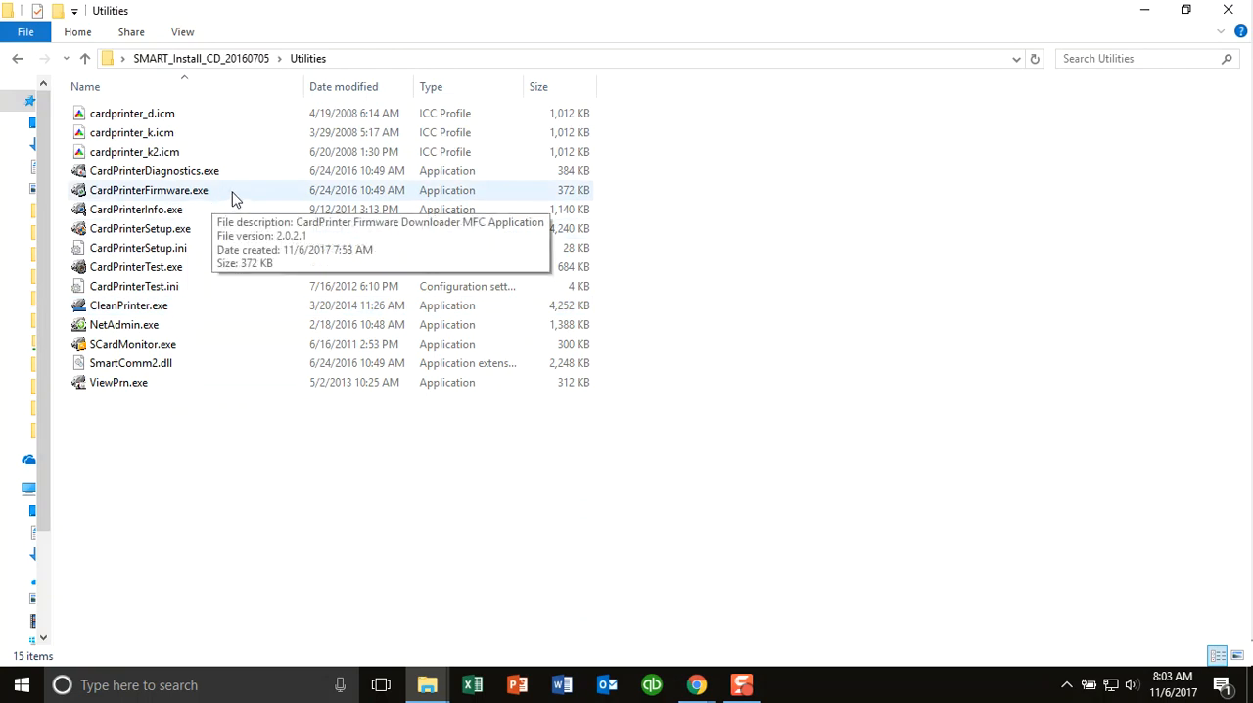
{"action": "double_click", "coordinate": [149, 190]}
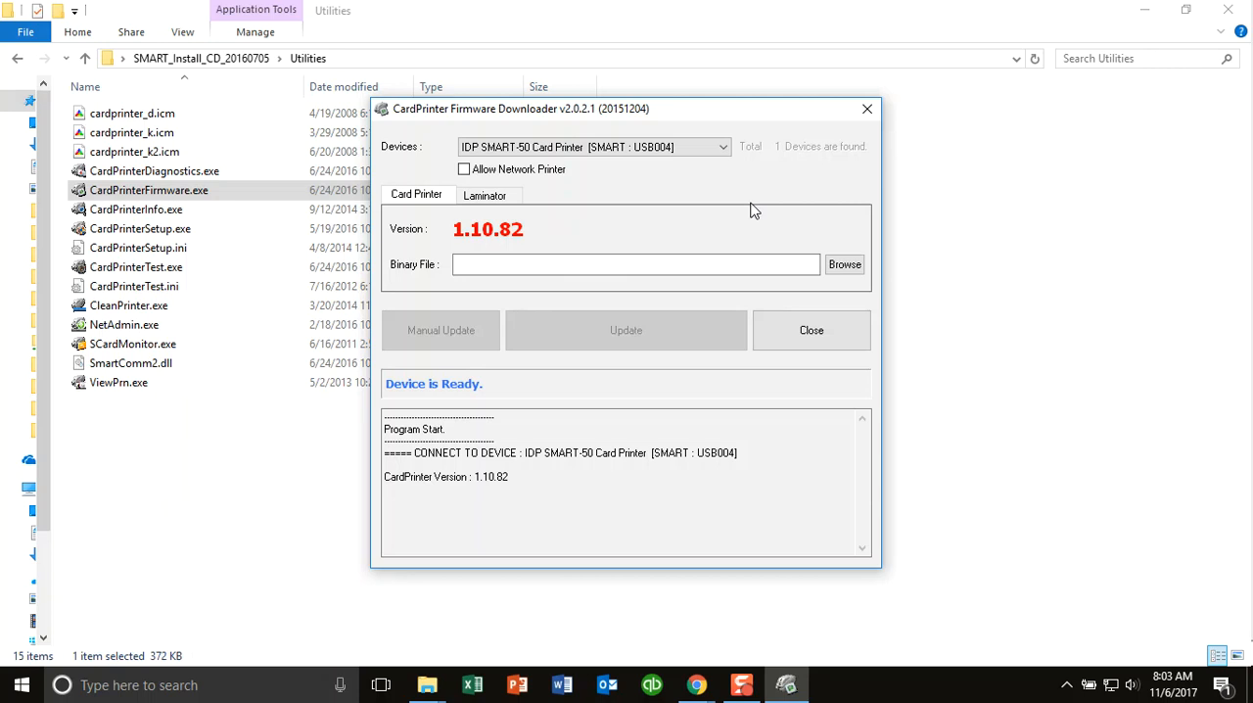
Browse for a binary file, listing the Firmware folder's SMART .bin files up to 1.10.86.
{"action": "left_click", "coordinate": [723, 147]}
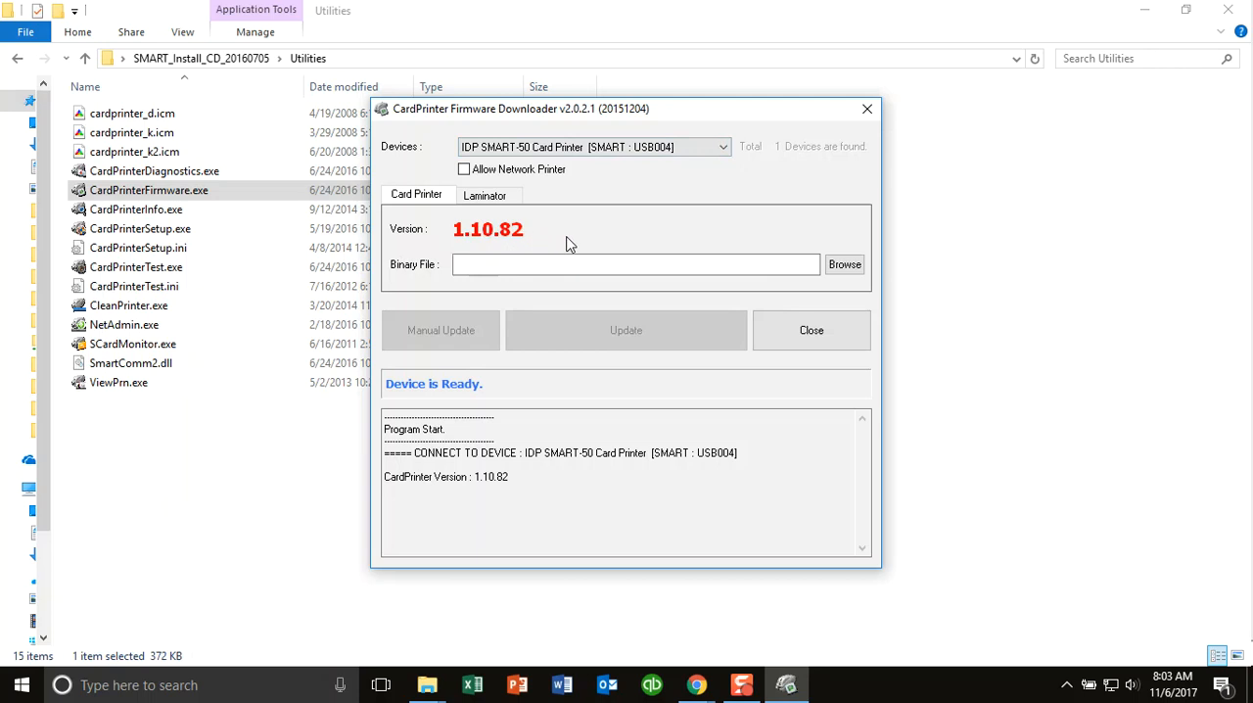
{"action": "mouse_move", "coordinate": [726, 225]}
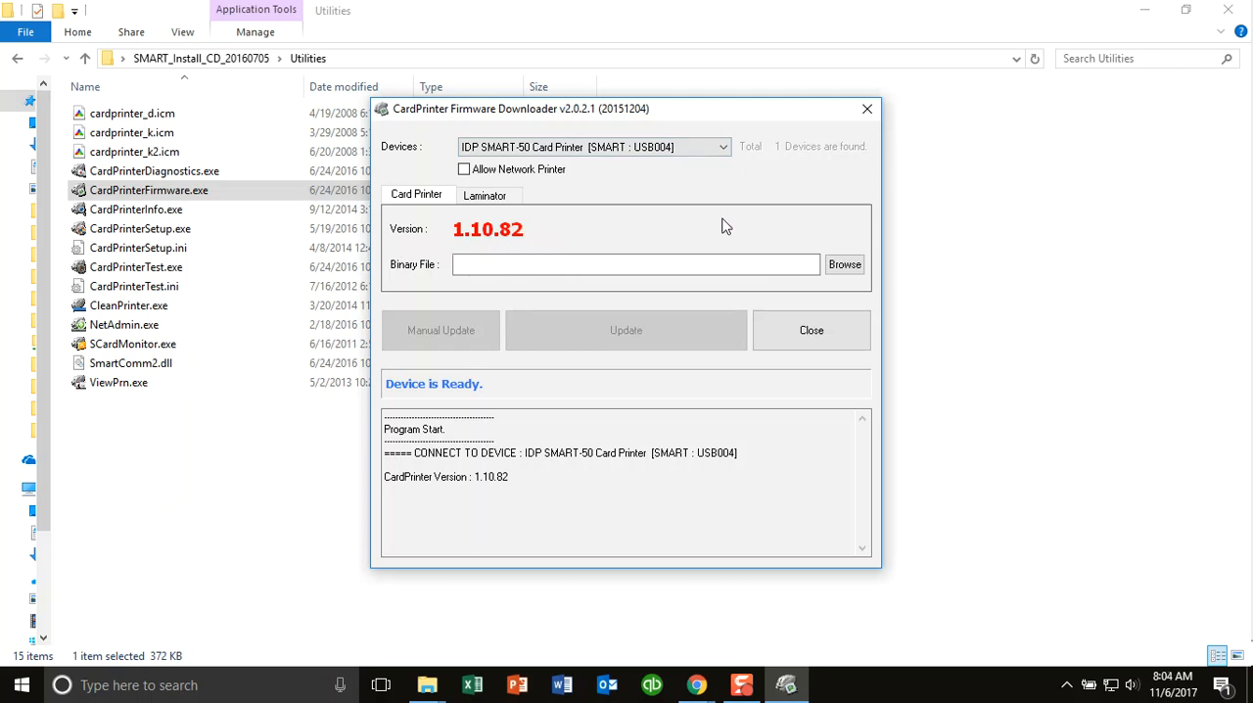
{"action": "left_click", "coordinate": [842, 264]}
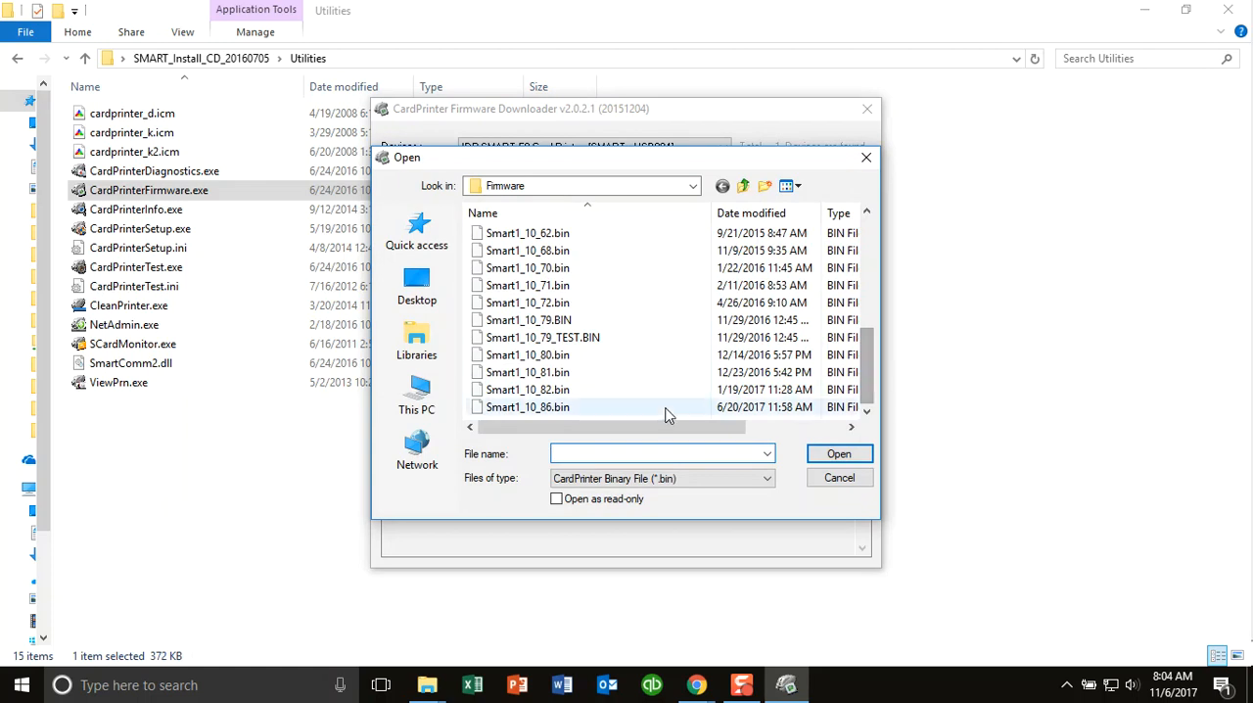
Load Smart1_10_86.bin as the binary file and start the update, reaching the continue prompt.
{"action": "left_click", "coordinate": [528, 407]}
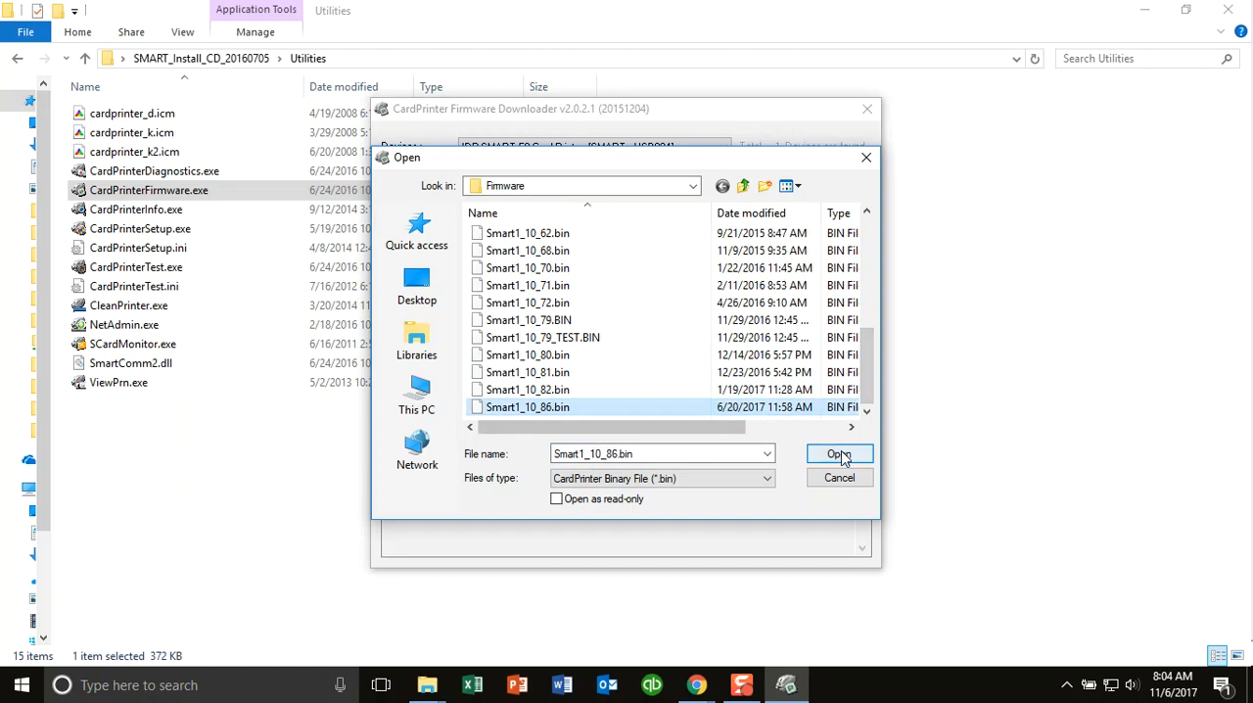
{"action": "left_click", "coordinate": [837, 454]}
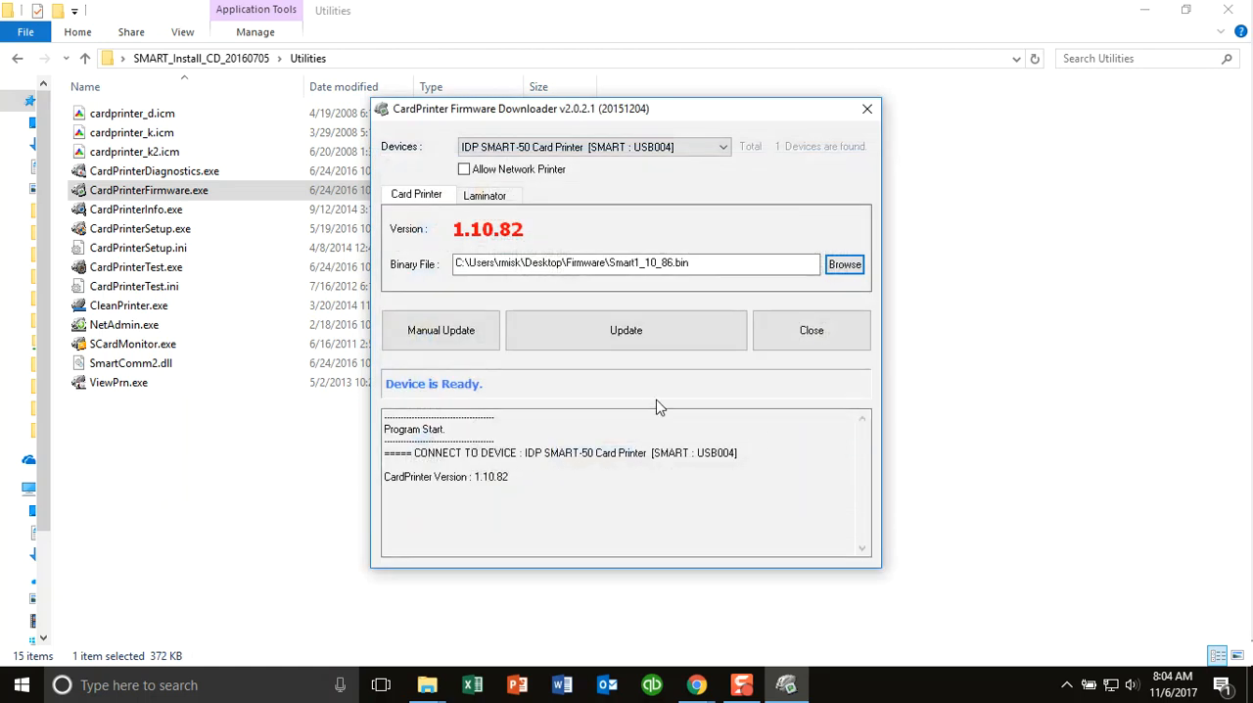
{"action": "mouse_move", "coordinate": [626, 329]}
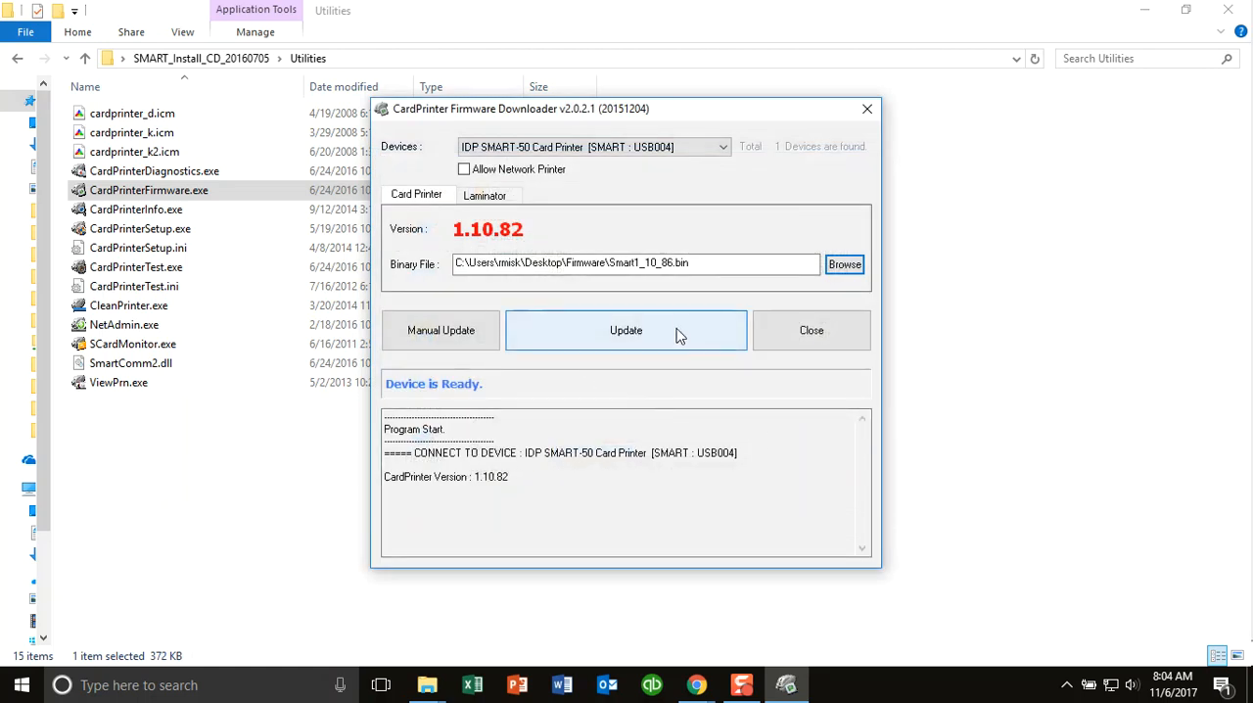
{"action": "mouse_move", "coordinate": [650, 348]}
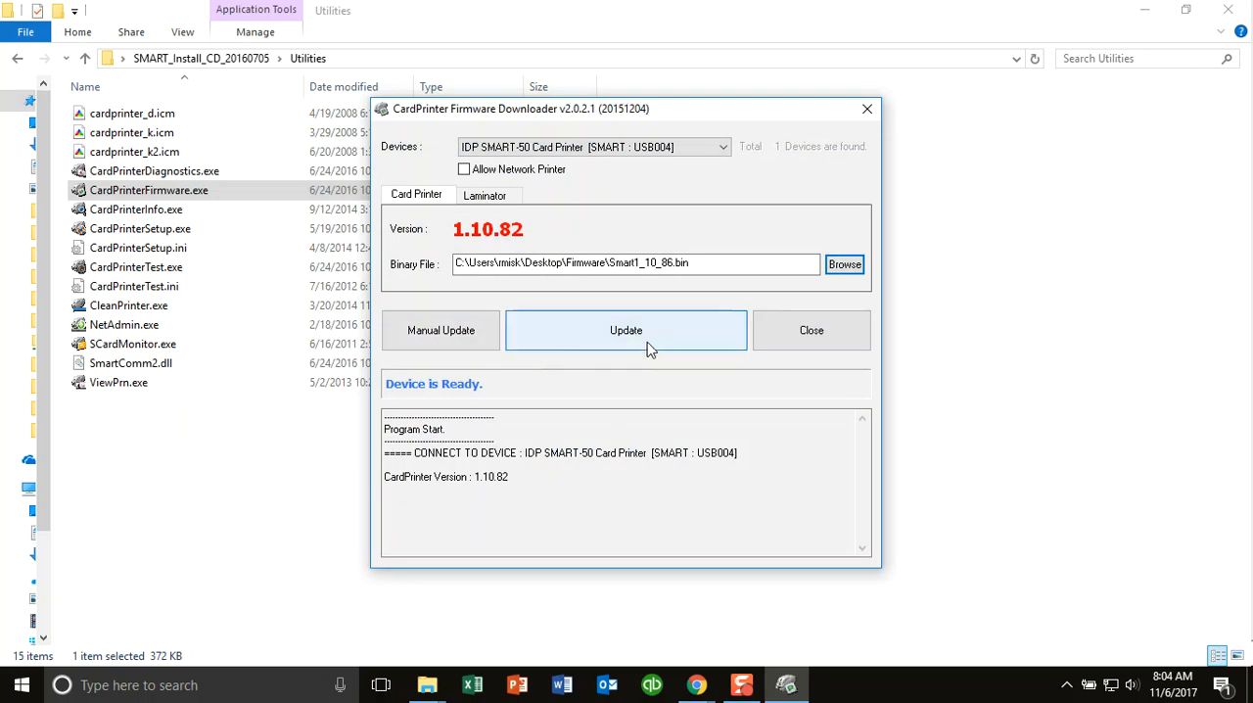
{"action": "mouse_move", "coordinate": [693, 382]}
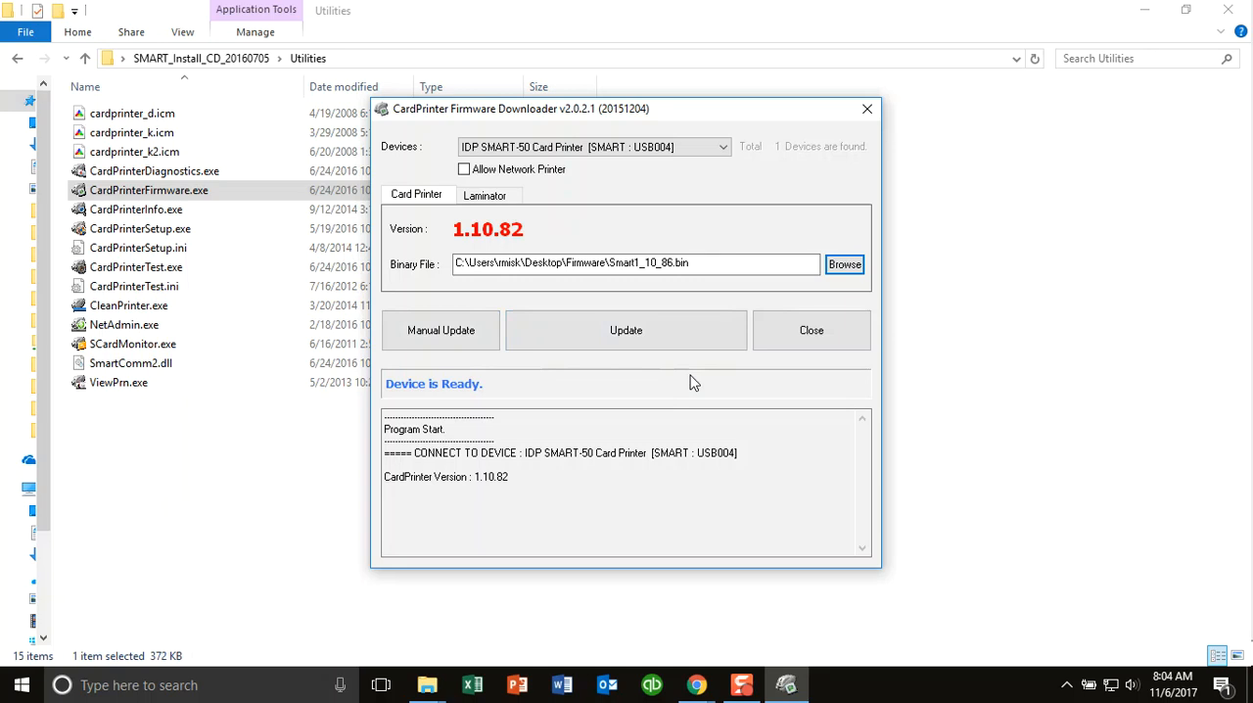
{"action": "left_click", "coordinate": [627, 329]}
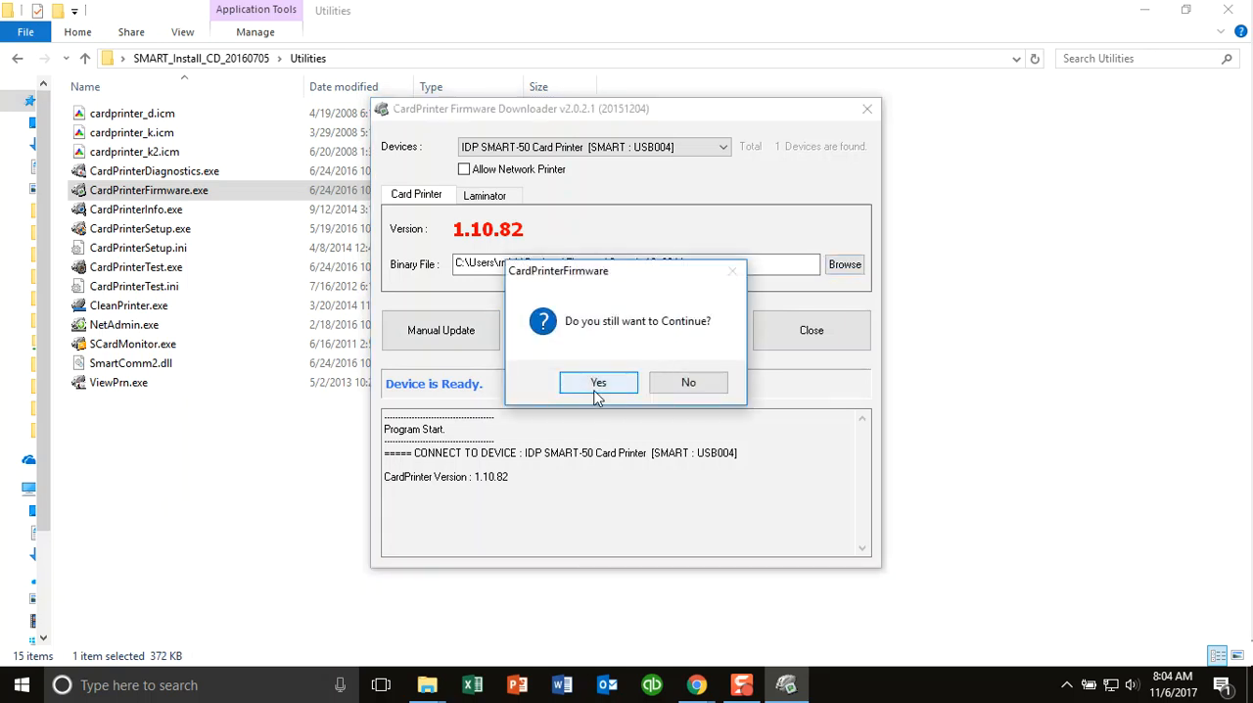
Confirm the update and let the transfer finish so the SMART-50 reports version 1.10.86.
{"action": "left_click", "coordinate": [599, 381]}
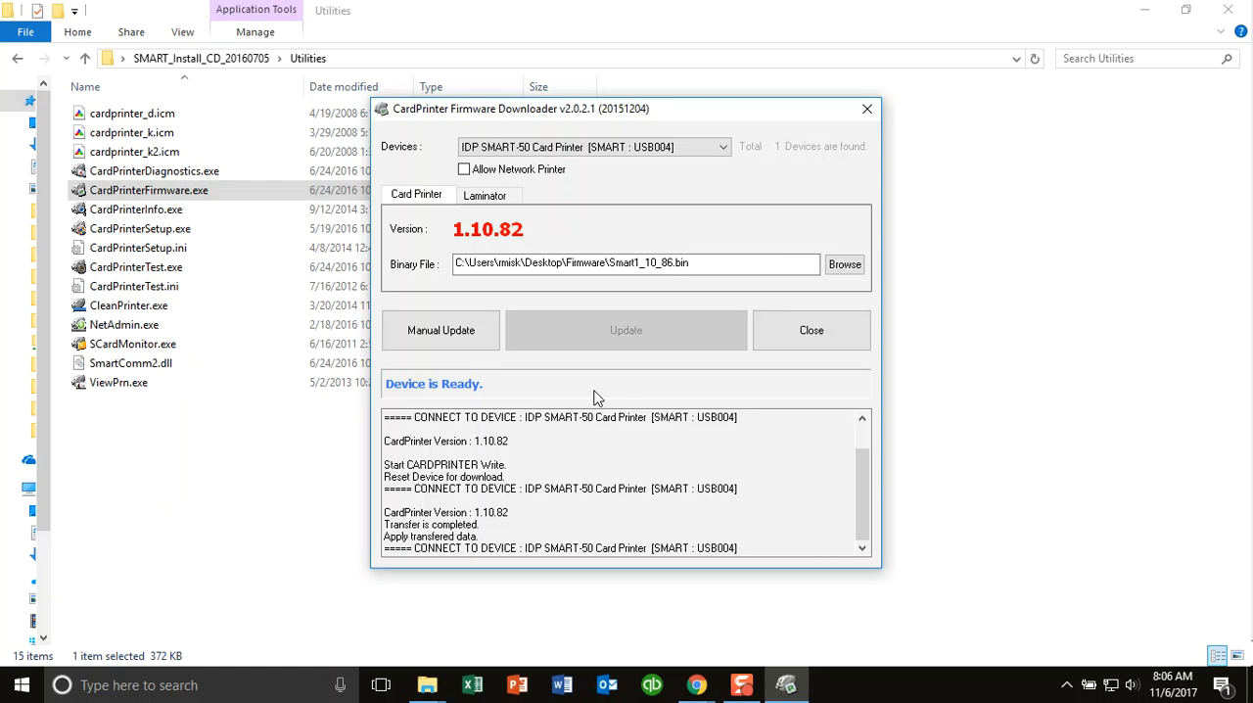
{"action": "left_click", "coordinate": [626, 329]}
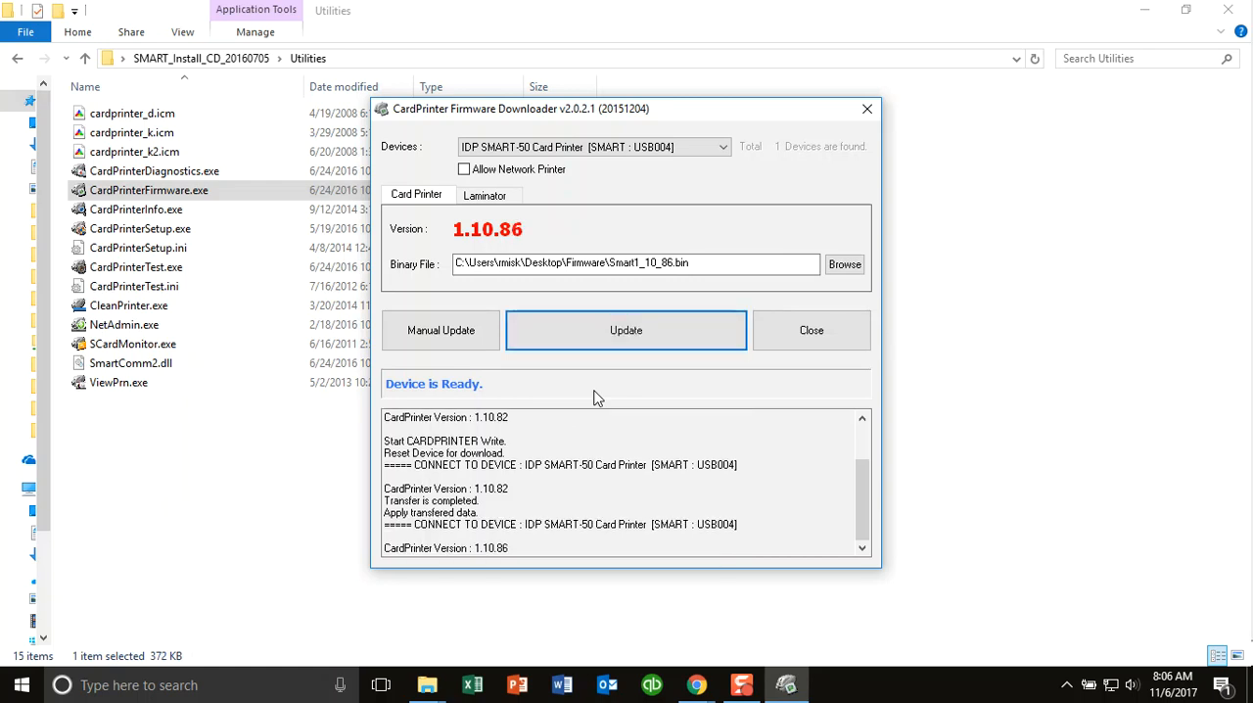
{"action": "mouse_move", "coordinate": [546, 229]}
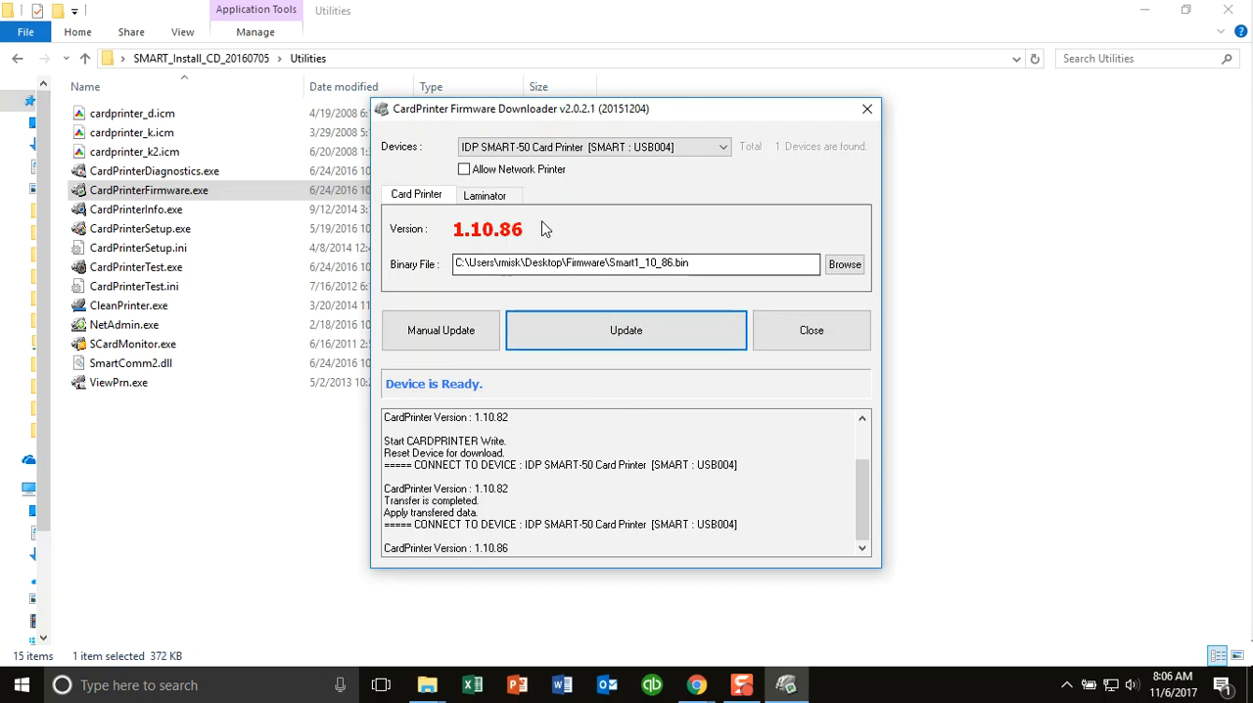
{"action": "mouse_move", "coordinate": [568, 251]}
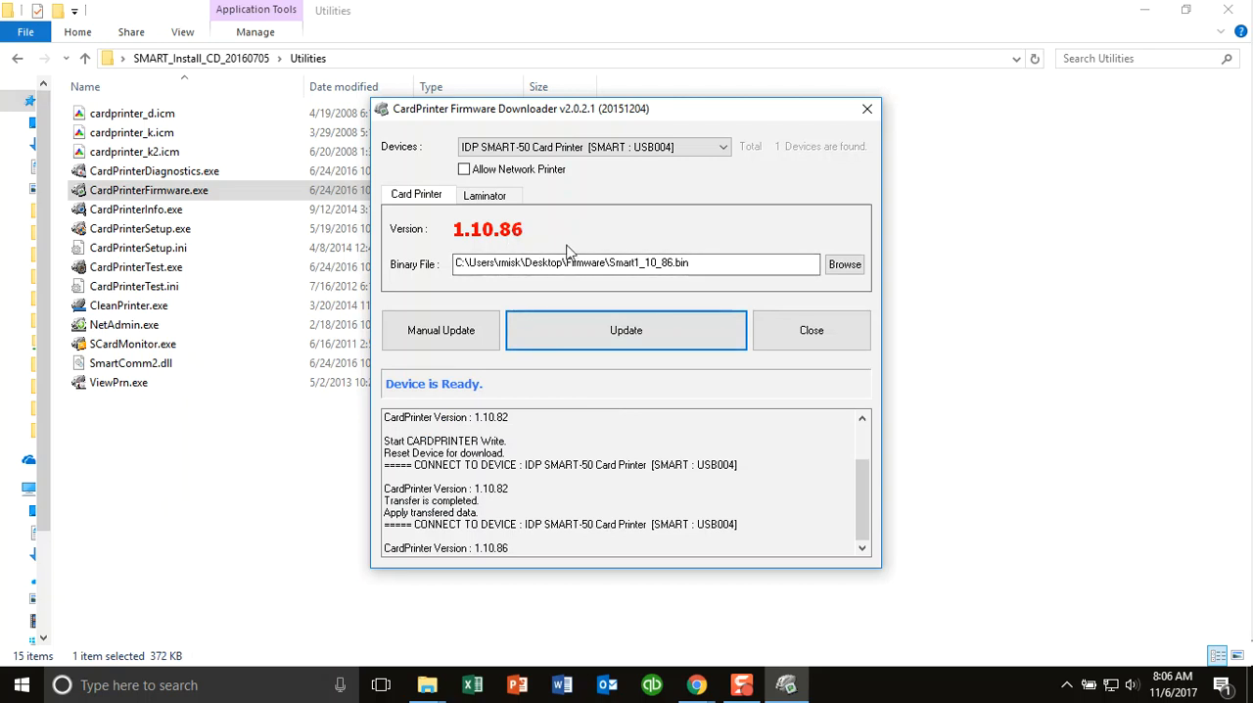
{"action": "mouse_move", "coordinate": [520, 213]}
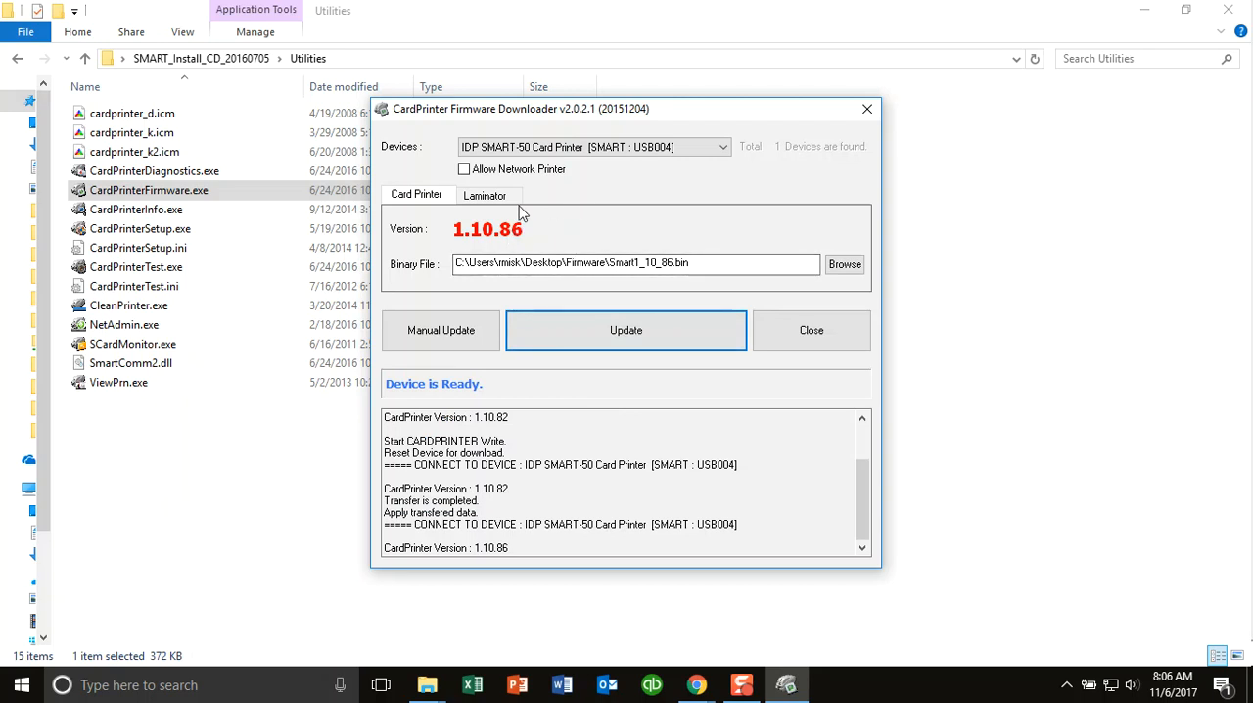
Show the laminator at R1.00.37 (Application), browsing the Lam folder but loading no firmware.
{"action": "left_click", "coordinate": [486, 194]}
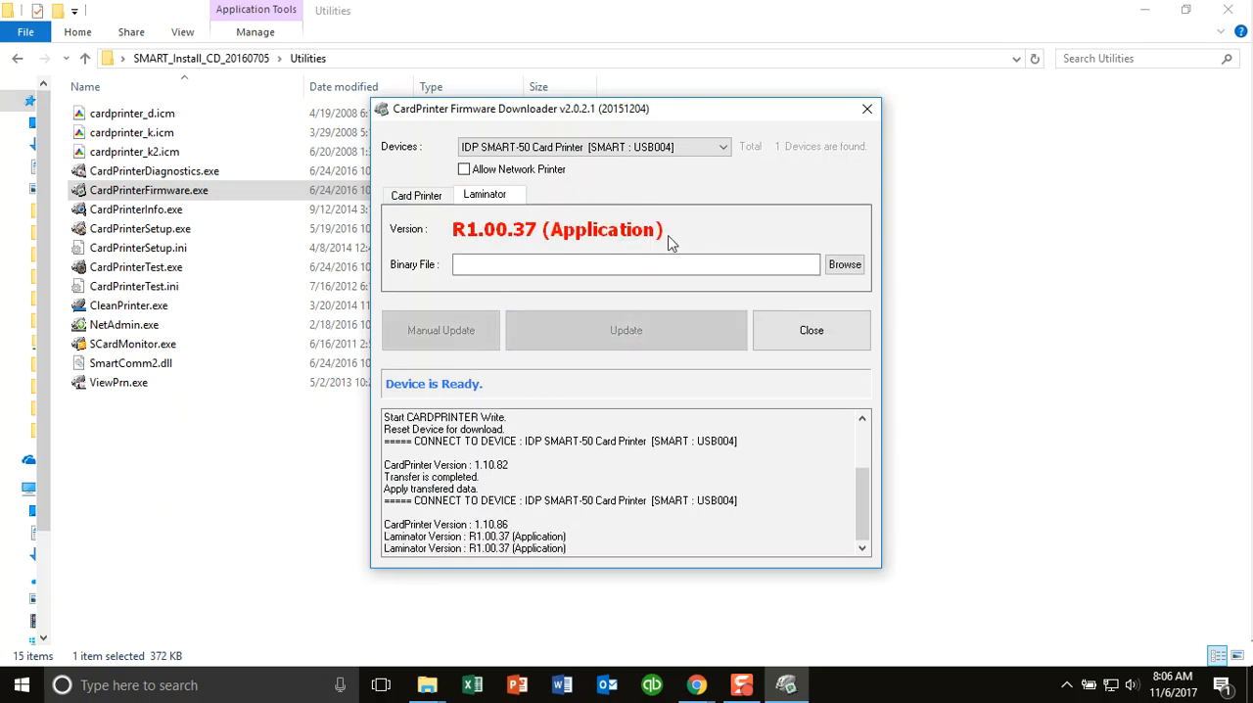
{"action": "mouse_move", "coordinate": [822, 213]}
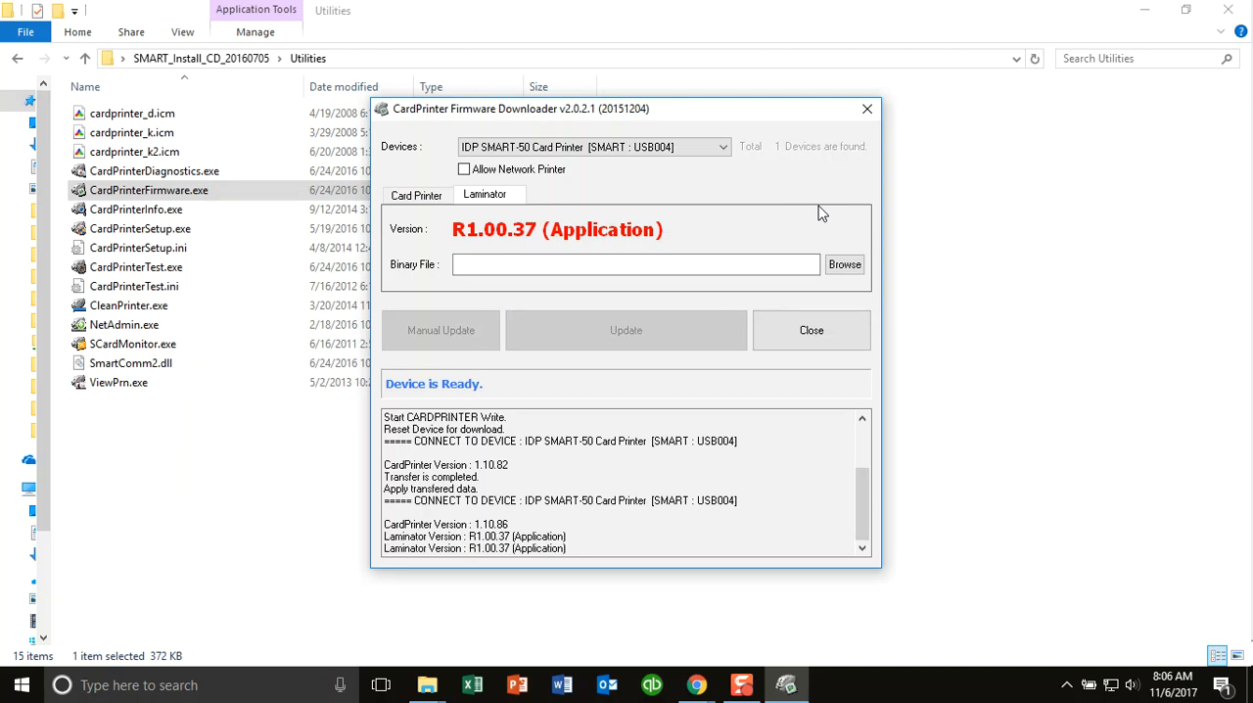
{"action": "left_click", "coordinate": [844, 262]}
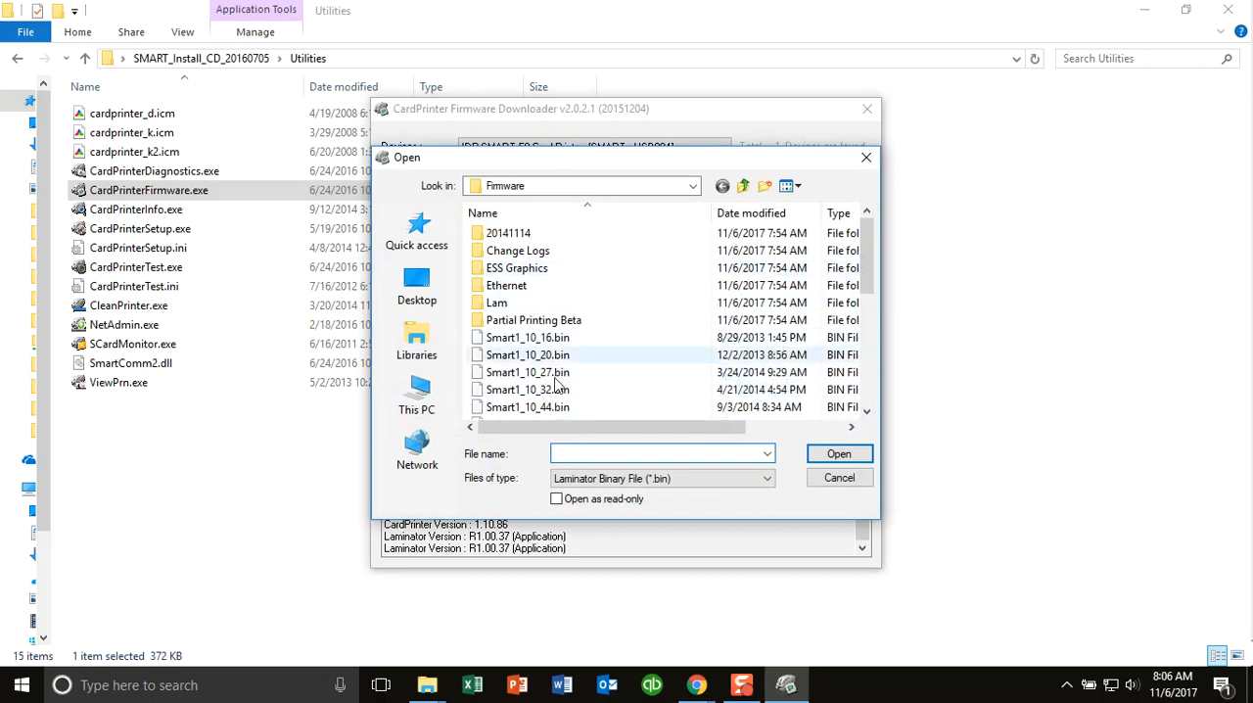
{"action": "double_click", "coordinate": [497, 302]}
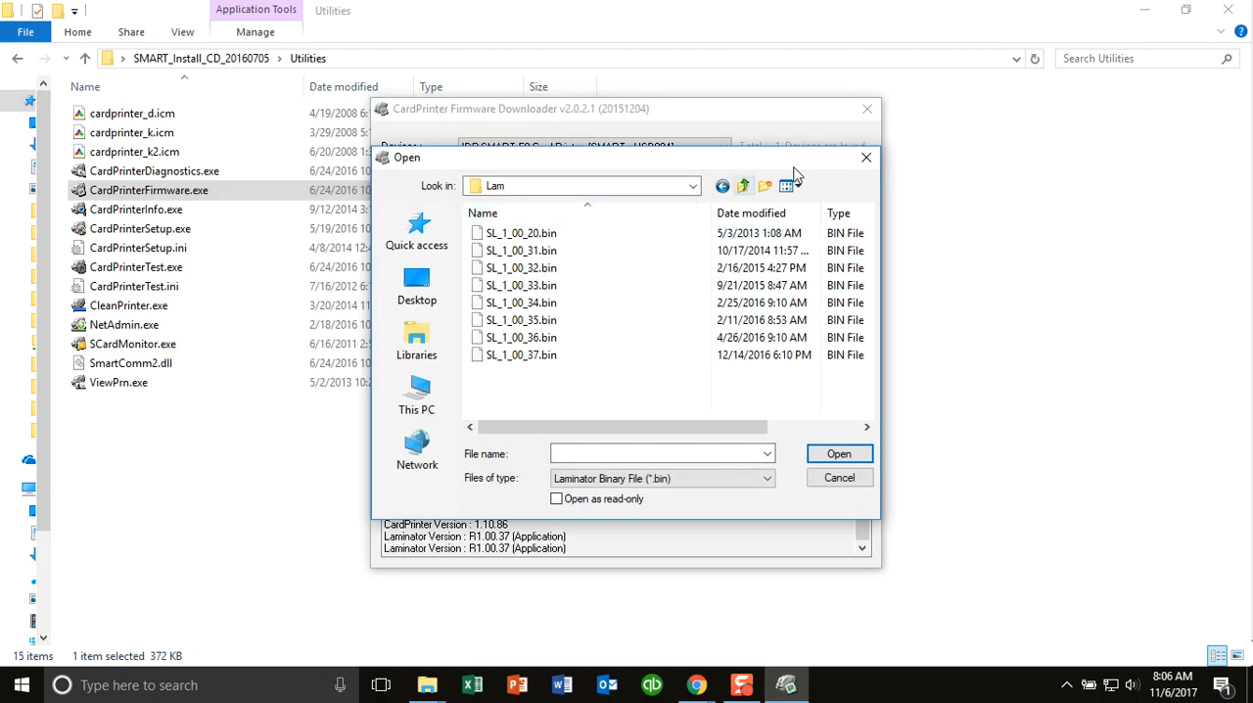
{"action": "left_click", "coordinate": [838, 478]}
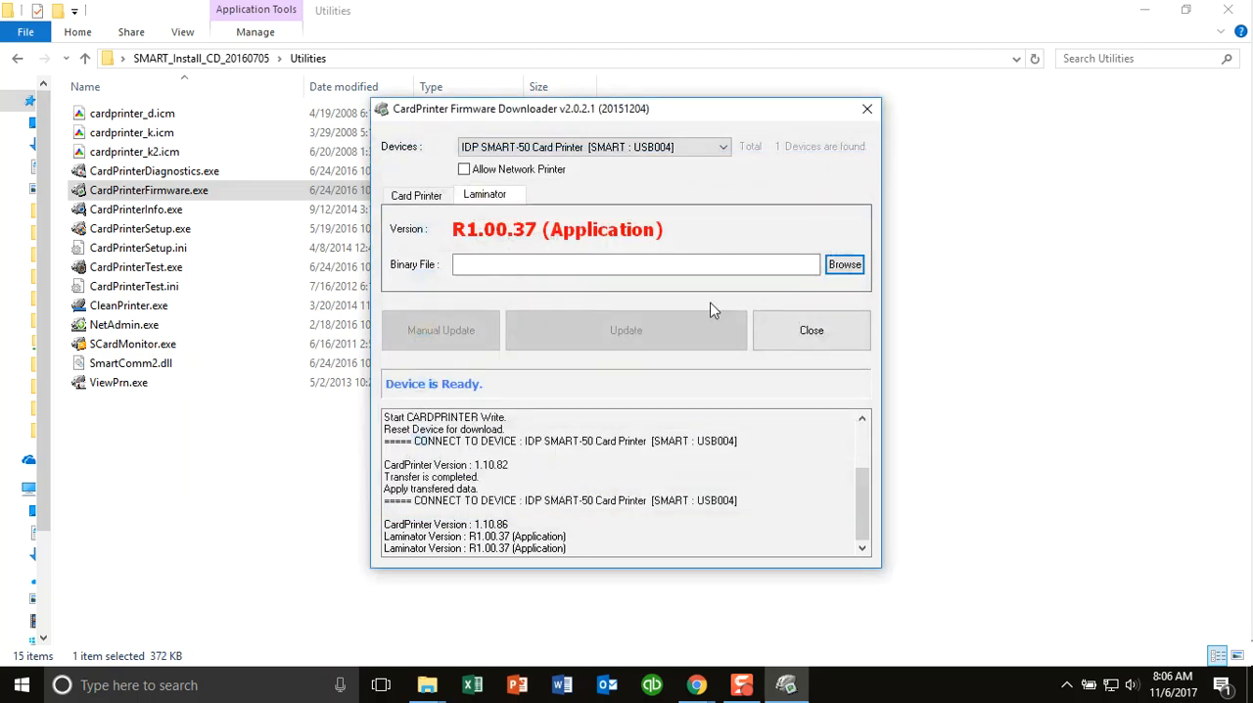